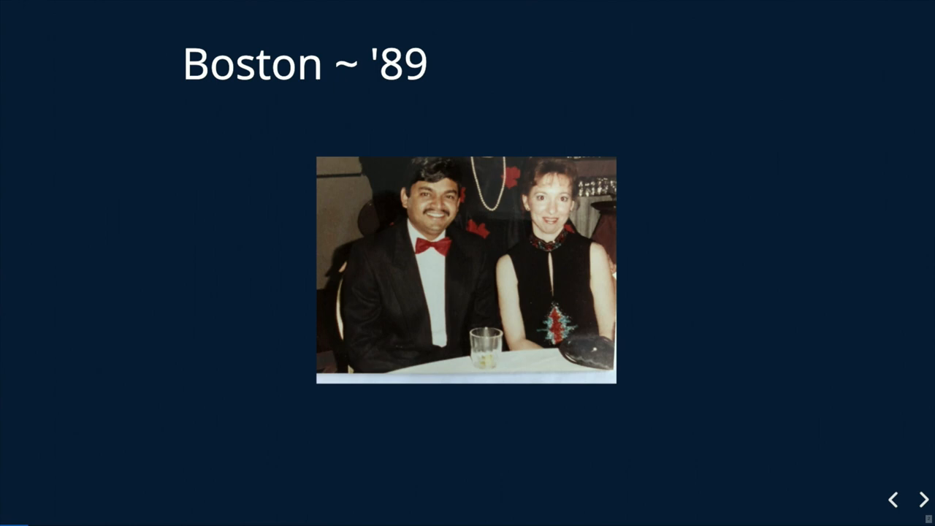
Advance from the Boston '89 photo slide to the Today's Agenda slide.
click(922, 498)
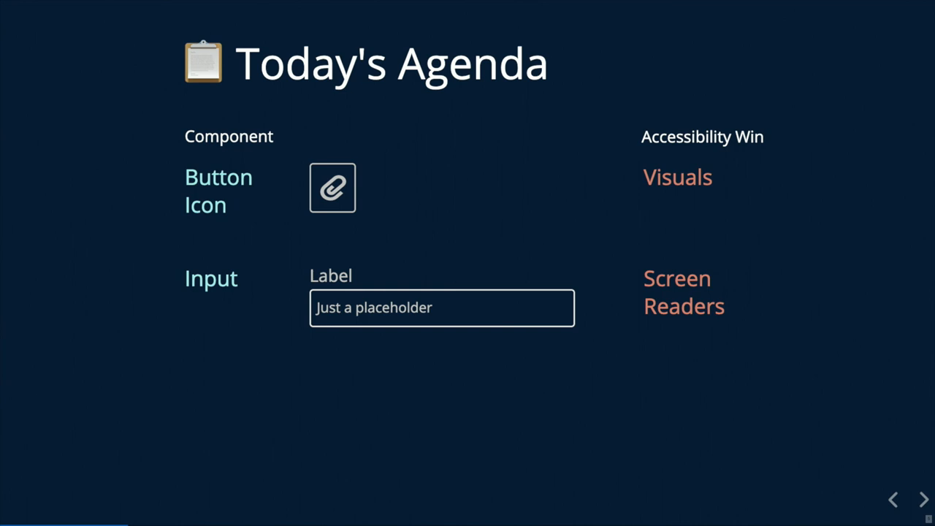
Advance past the agenda to the 'With great power comes great responsibility' slide.
click(923, 499)
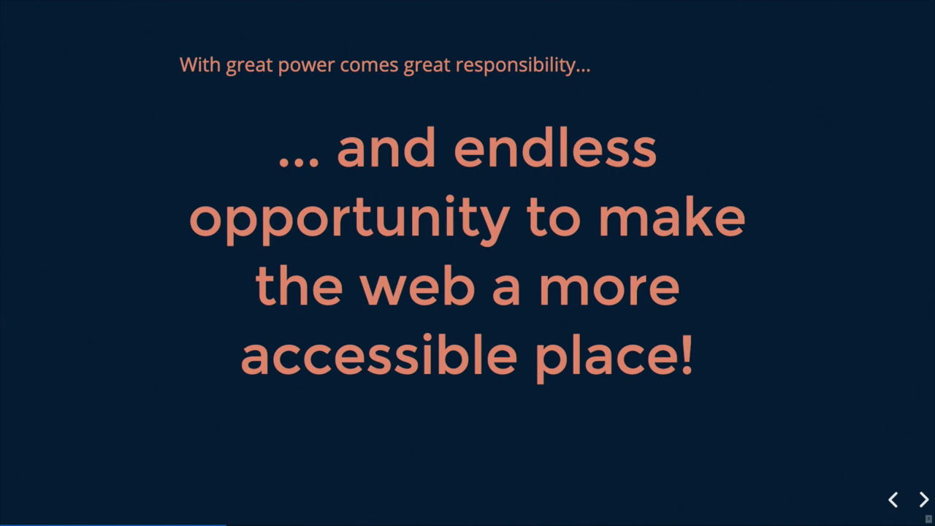
click(922, 499)
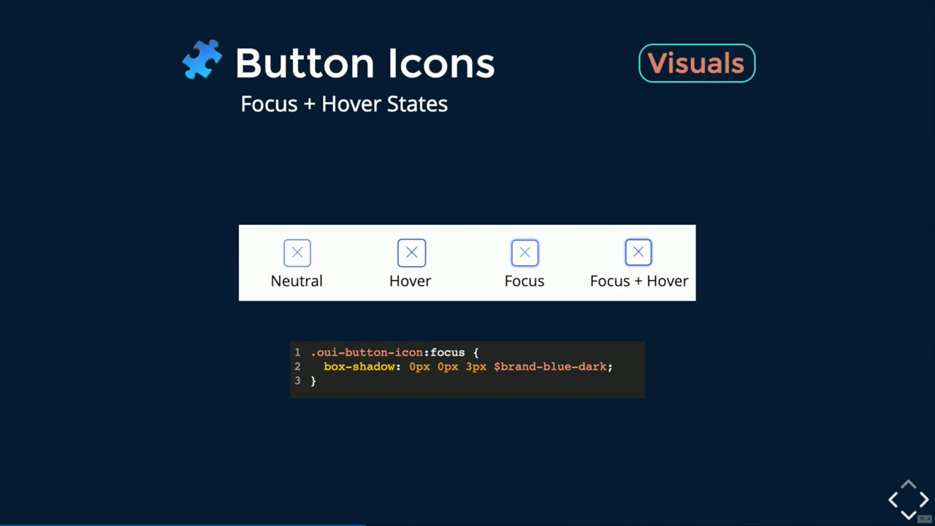
Advance to the 'Button Icons – Focus + Hover States' slide.
click(923, 499)
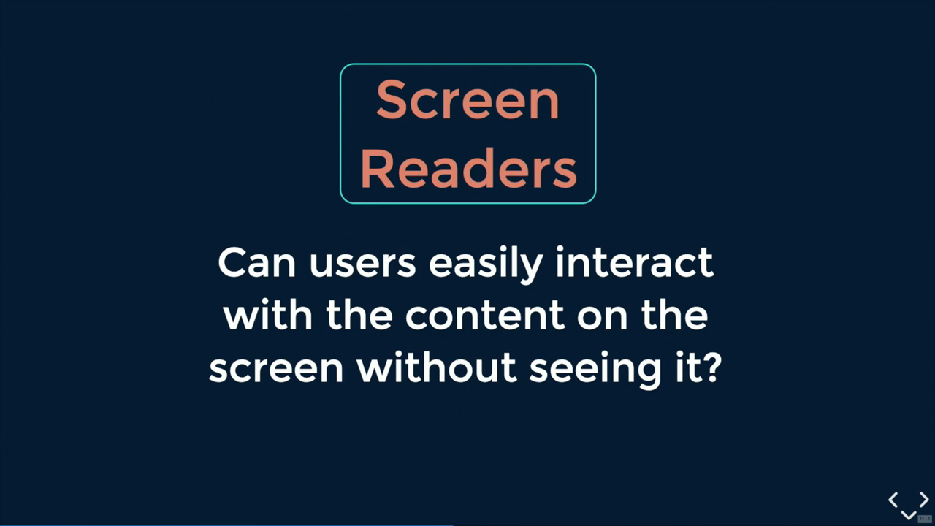
Advance to the Screen Readers question slide about interacting without seeing.
click(922, 500)
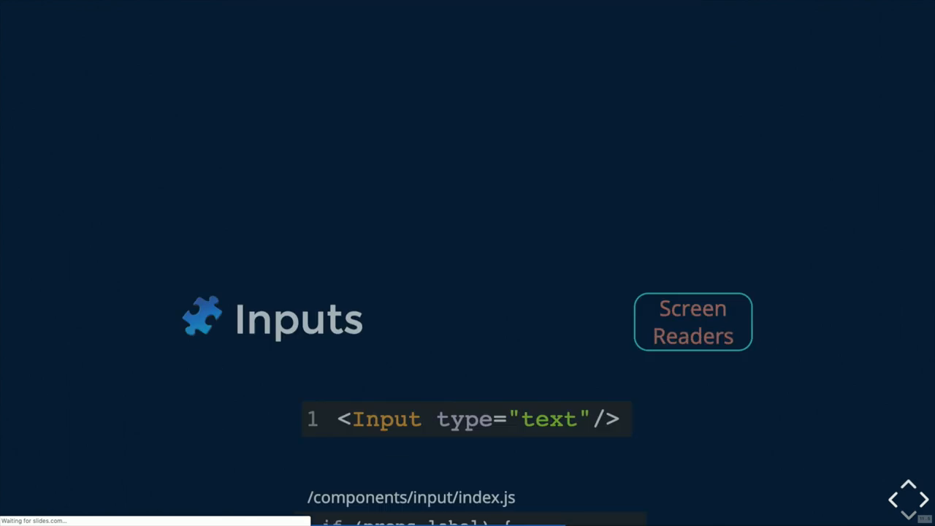
click(922, 498)
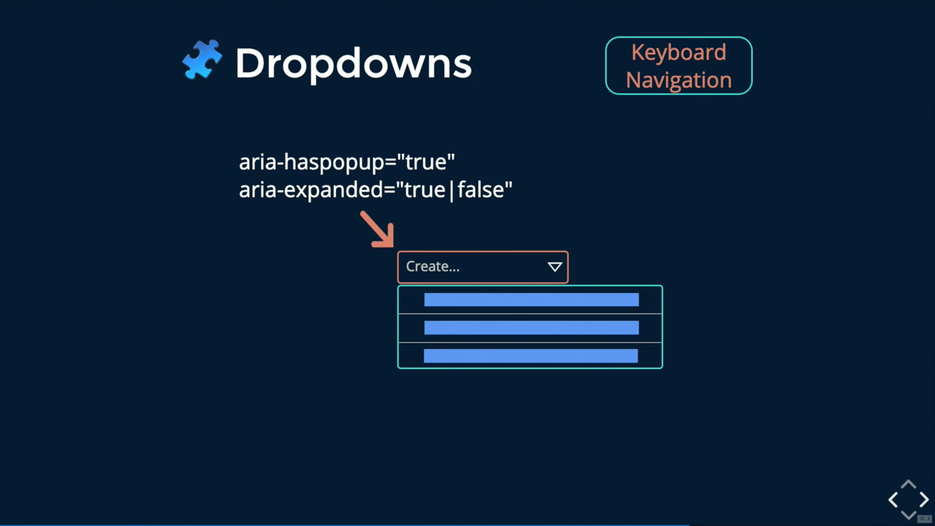
click(922, 499)
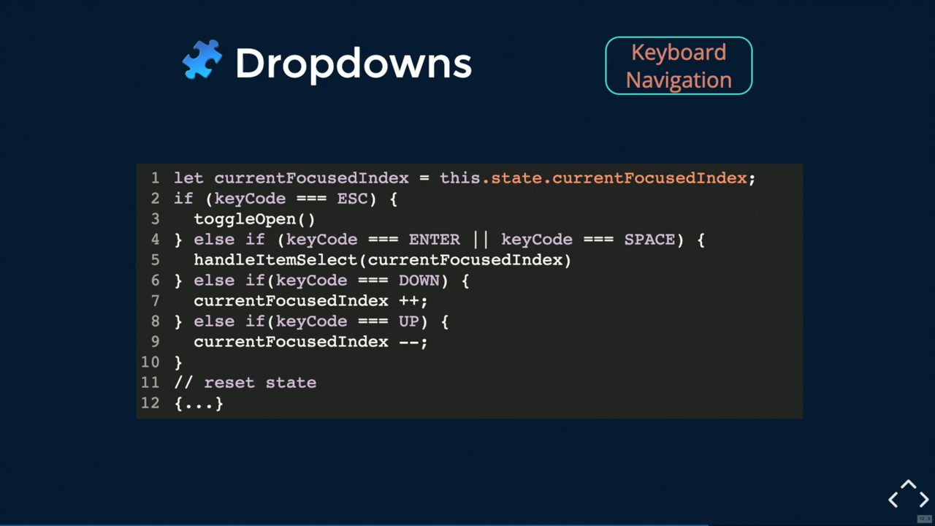
Advance to the Dropdowns code slide handling ESC, ENTER, SPACE, DOWN, UP keys.
click(922, 499)
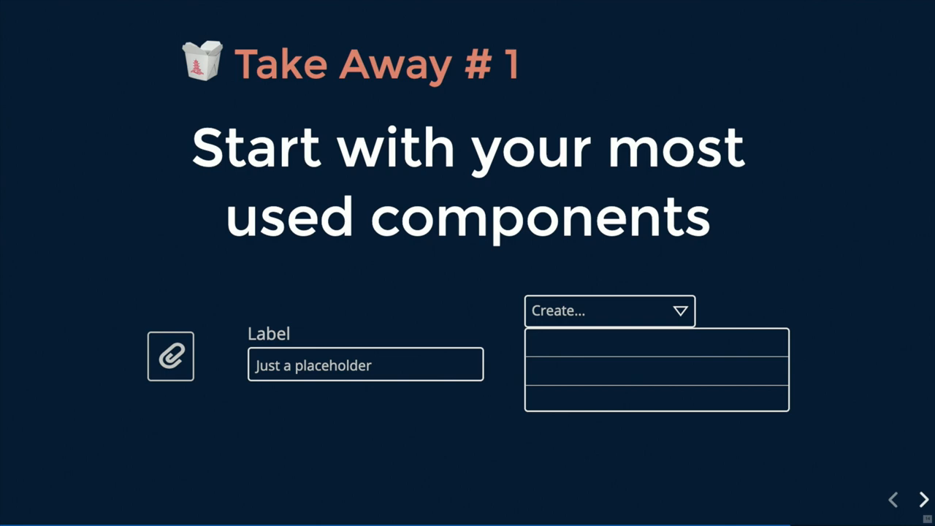